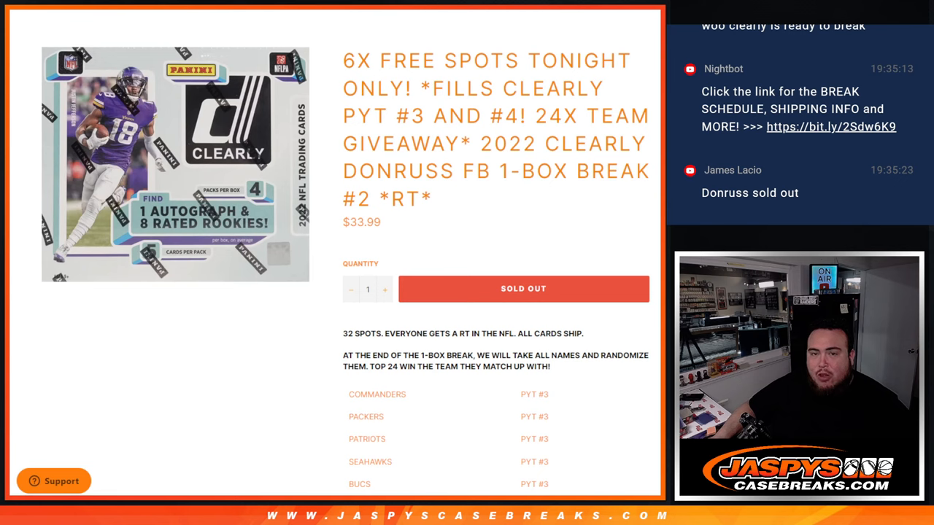
Move from the sold-out 2022 Clearly Donruss break listing to RANDOM.ORG's Dice Roller
left_click_drag(344, 60, 426, 89)
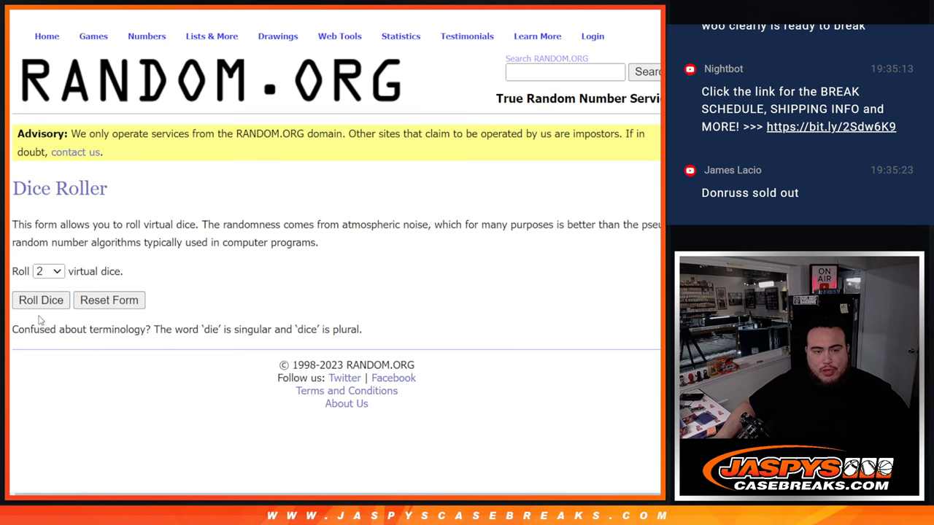
Roll the dice, then reshuffle the 26-name list until it reads 10 times
left_click(40, 300)
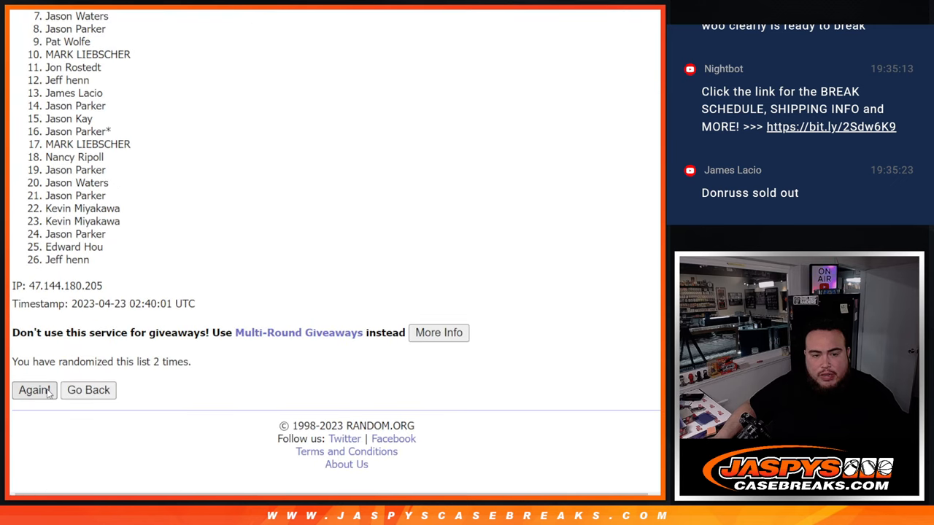
left_click(34, 390)
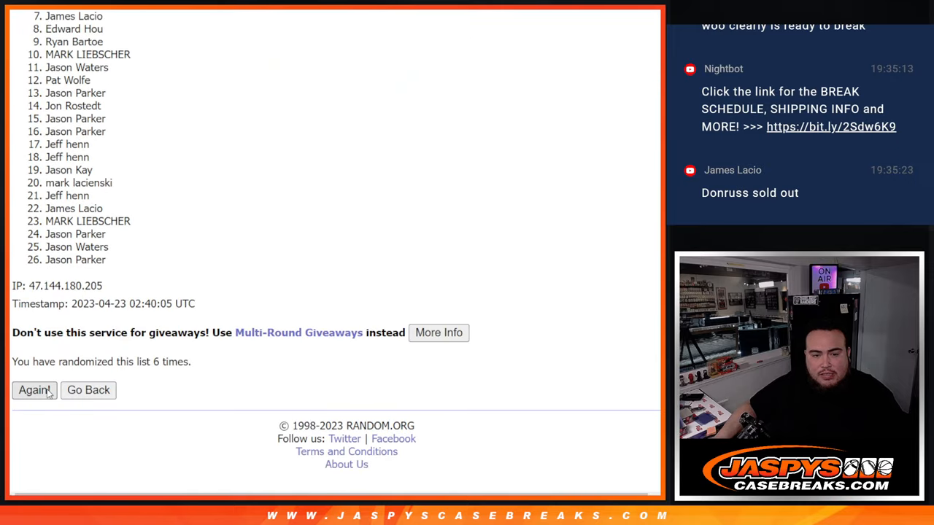
left_click(33, 390)
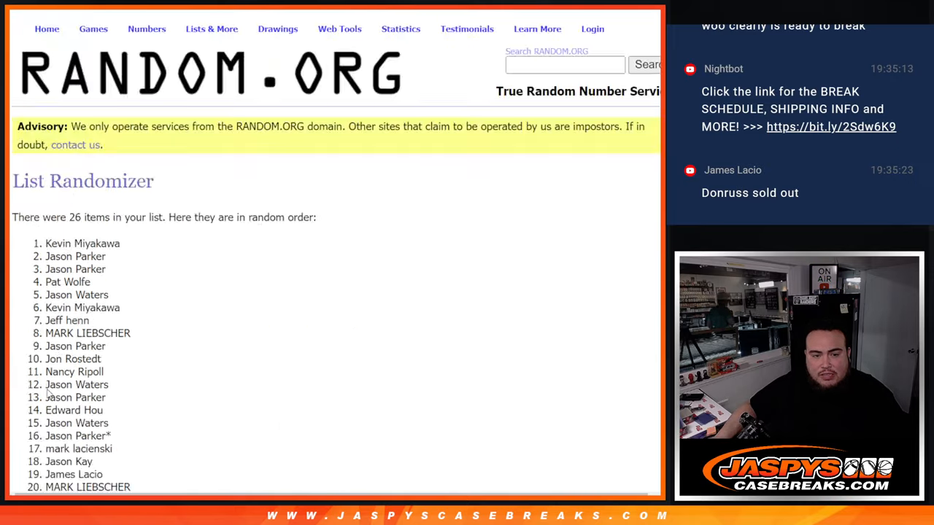
scroll("down", 3)
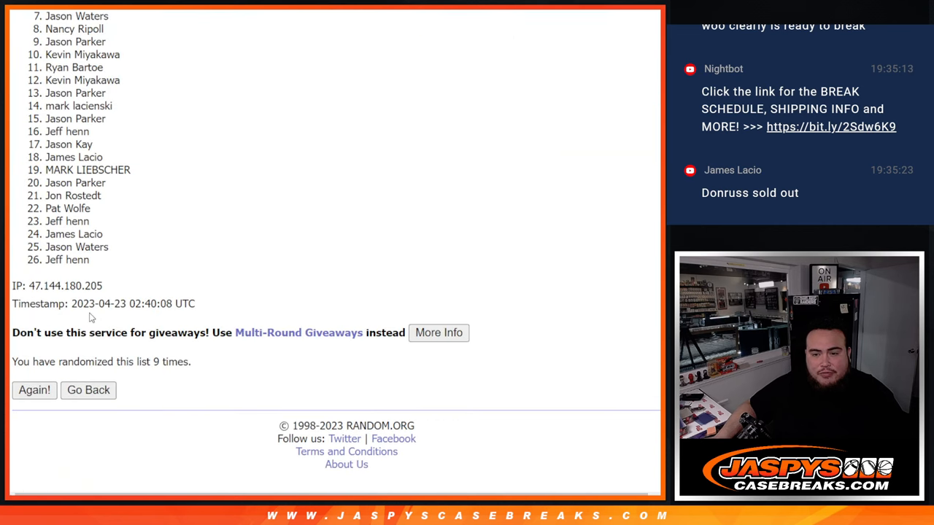
left_click(34, 390)
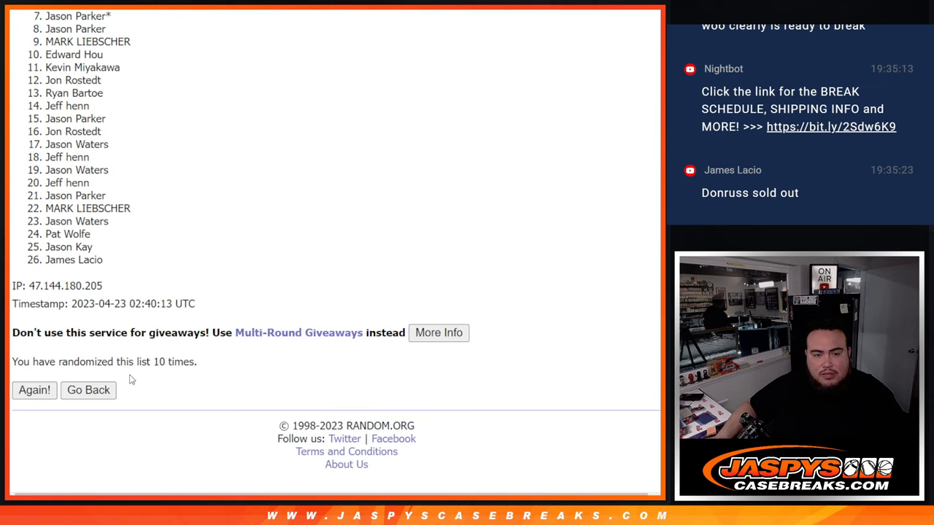
Highlight the top names from the shuffled result
left_click(34, 390)
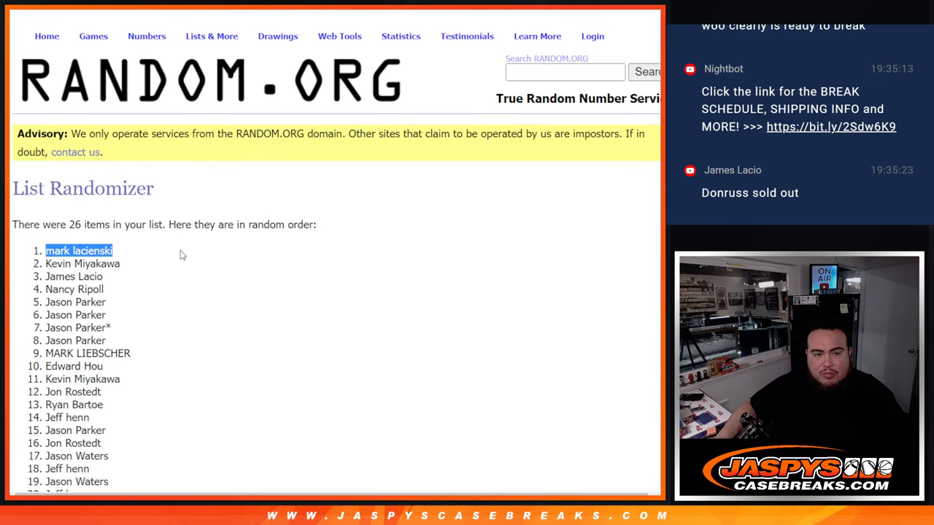
left_click_drag(80, 251, 102, 277)
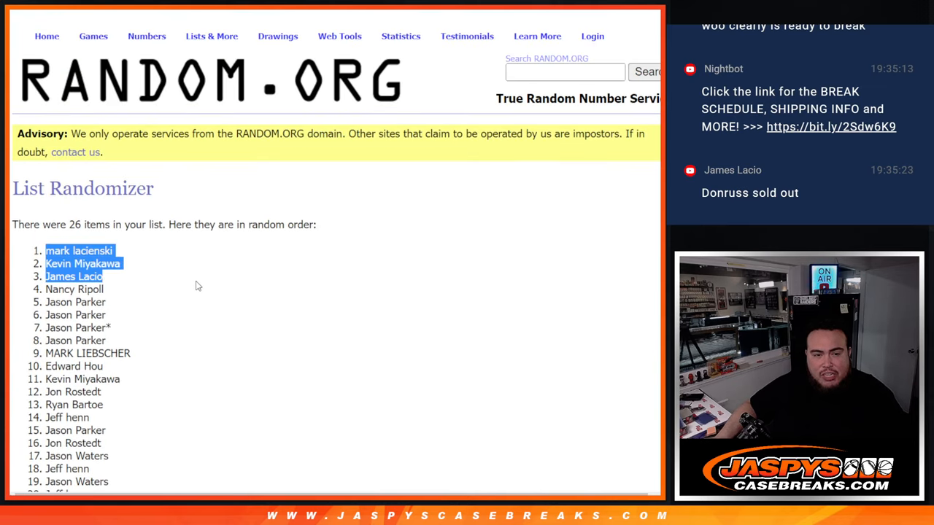
left_click_drag(72, 275, 76, 315)
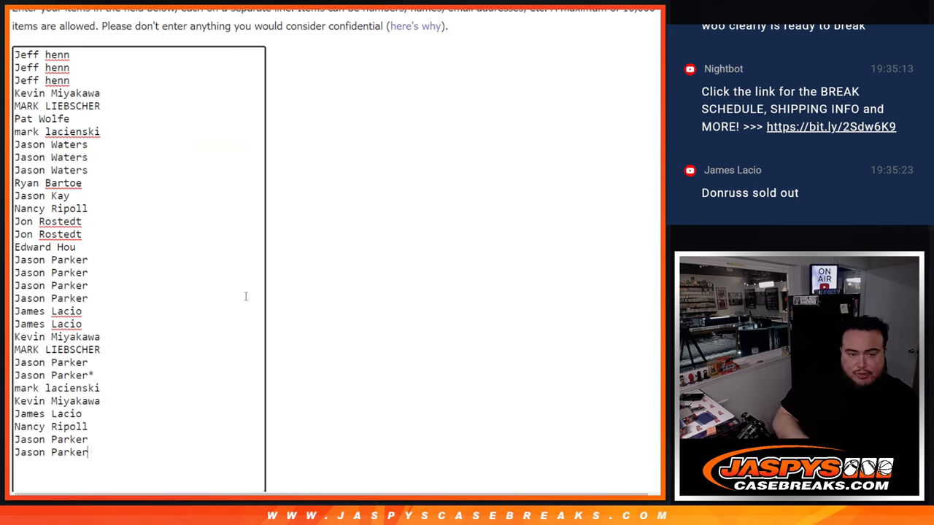
Mark each of the six appended top names with a ^ caret
type("^")
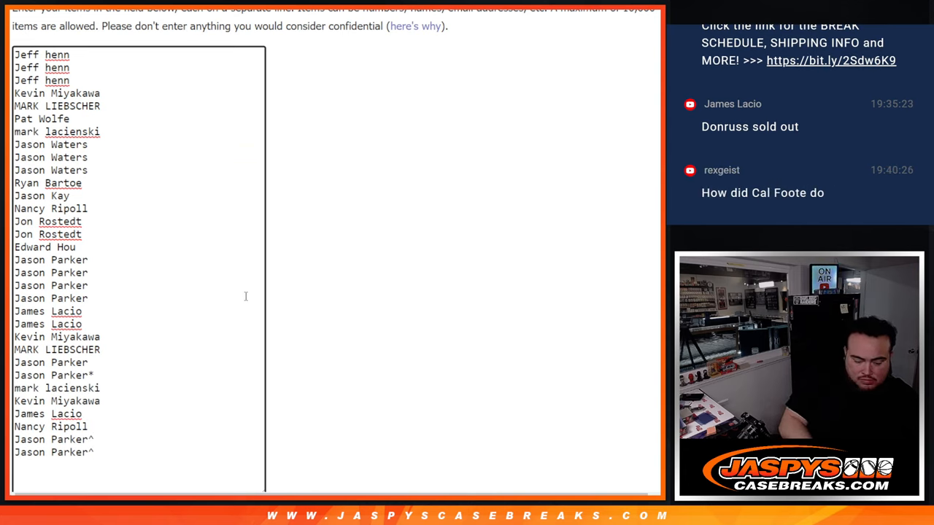
type("^")
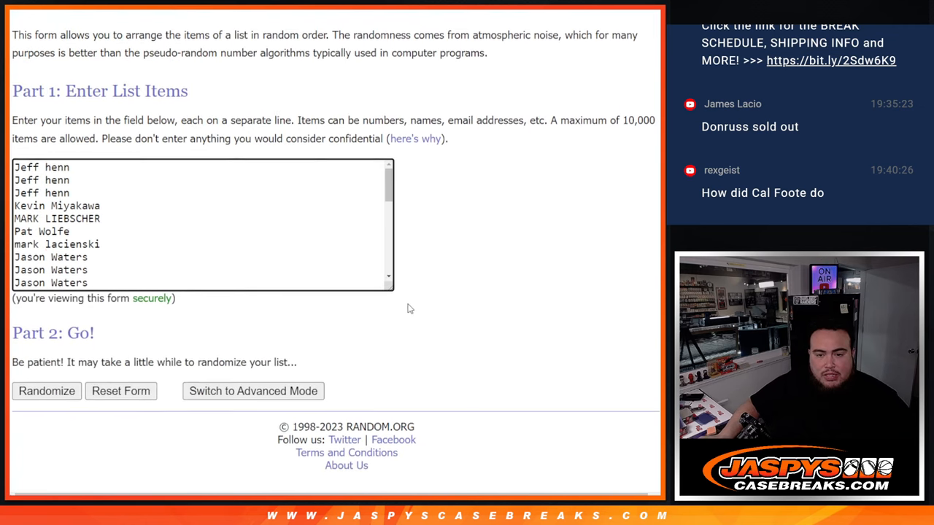
scroll("down", 3)
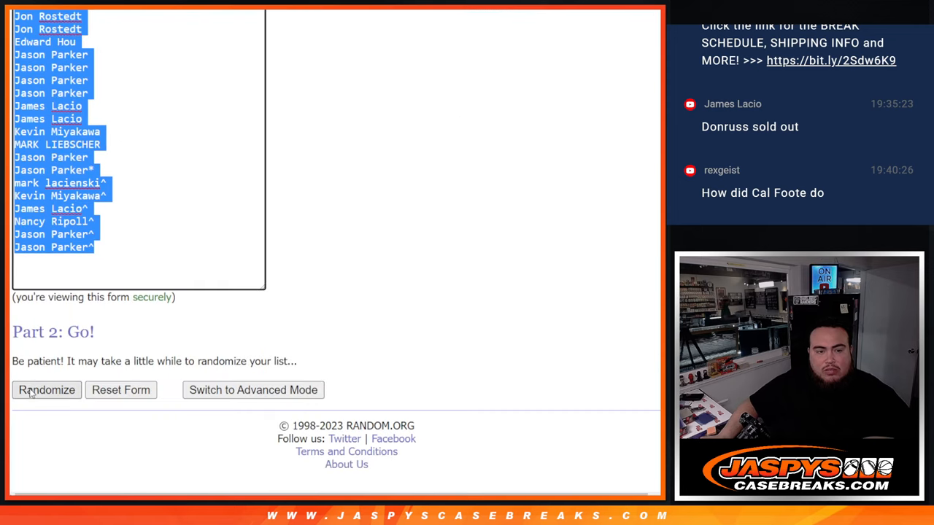
Randomize the 32-name list to 10 times and select the final ordering
left_click(47, 389)
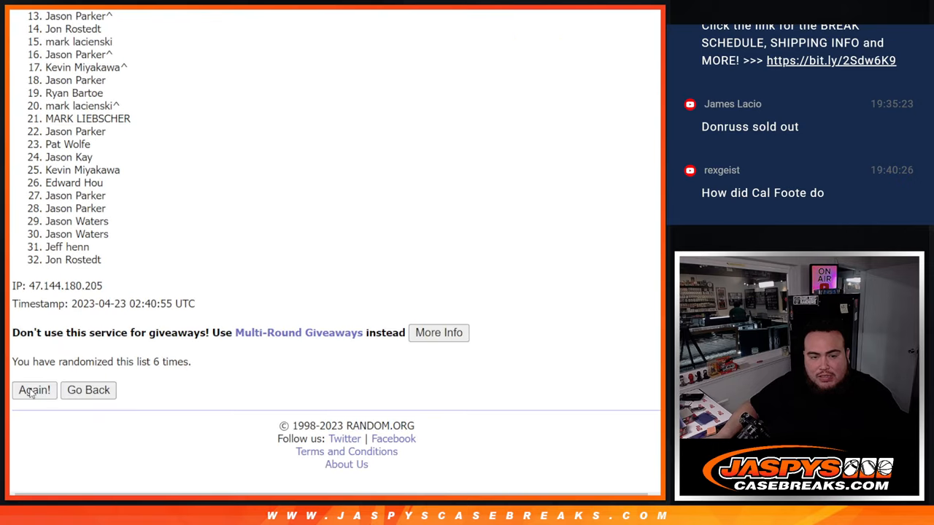
left_click(33, 389)
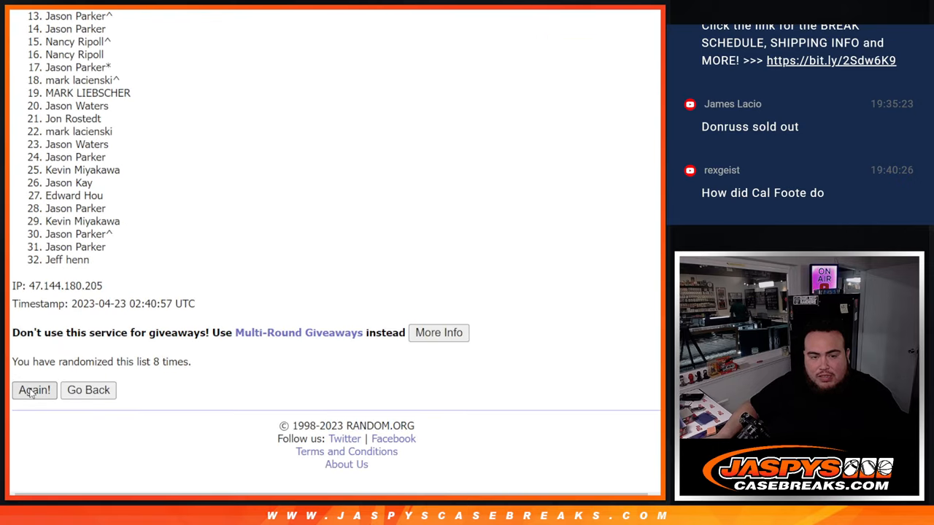
left_click(34, 390)
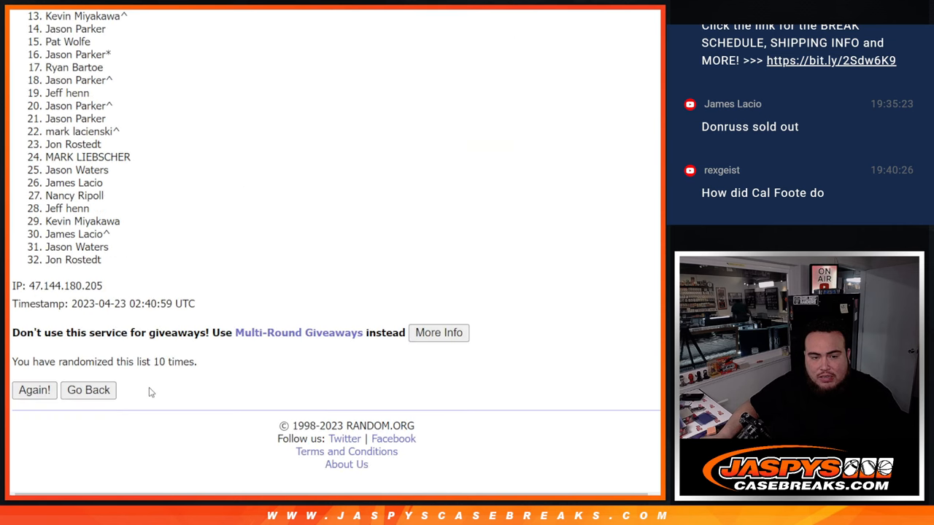
left_click(87, 390)
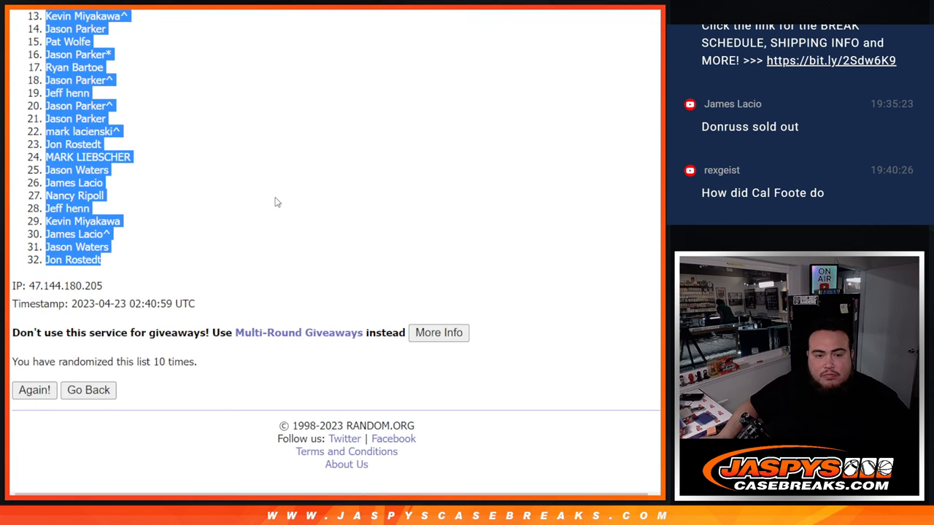
Open the 32-team list form and randomize the NFL teams to 10 times
left_click(87, 389)
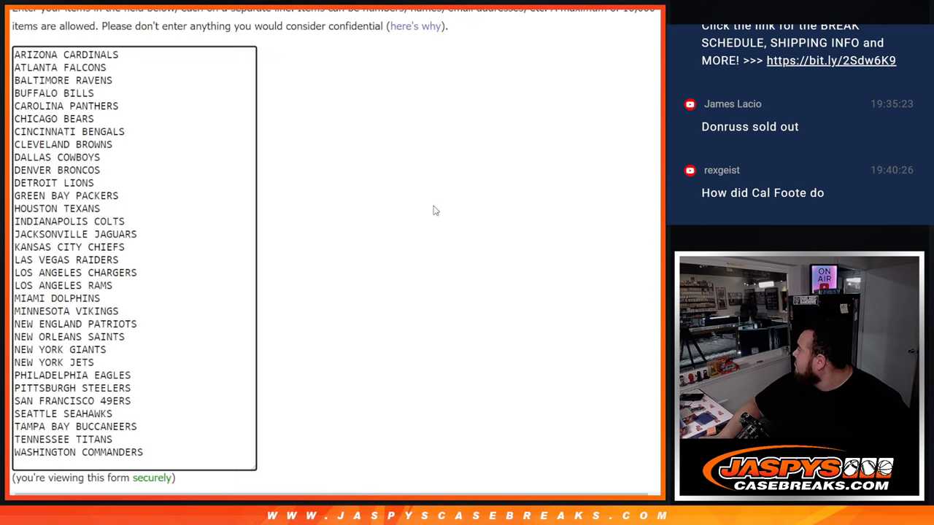
scroll("down", 3)
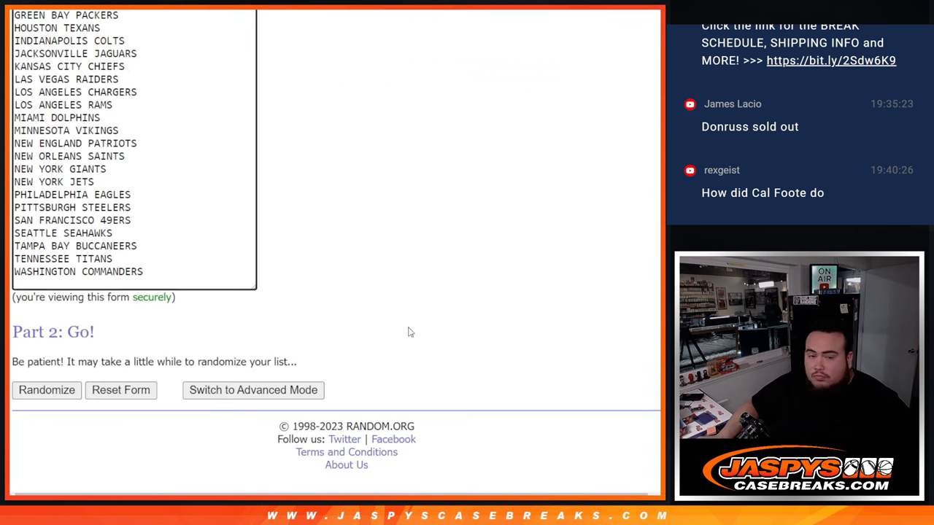
left_click(46, 389)
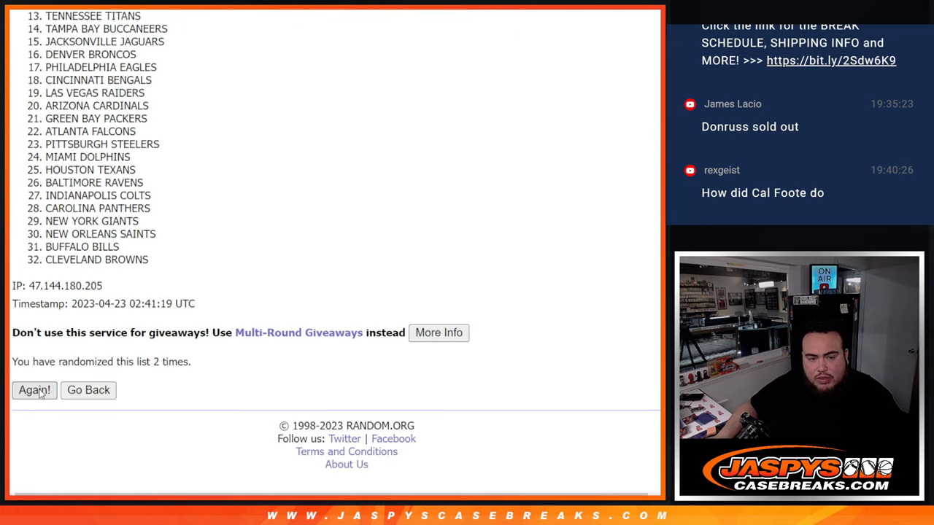
left_click(34, 389)
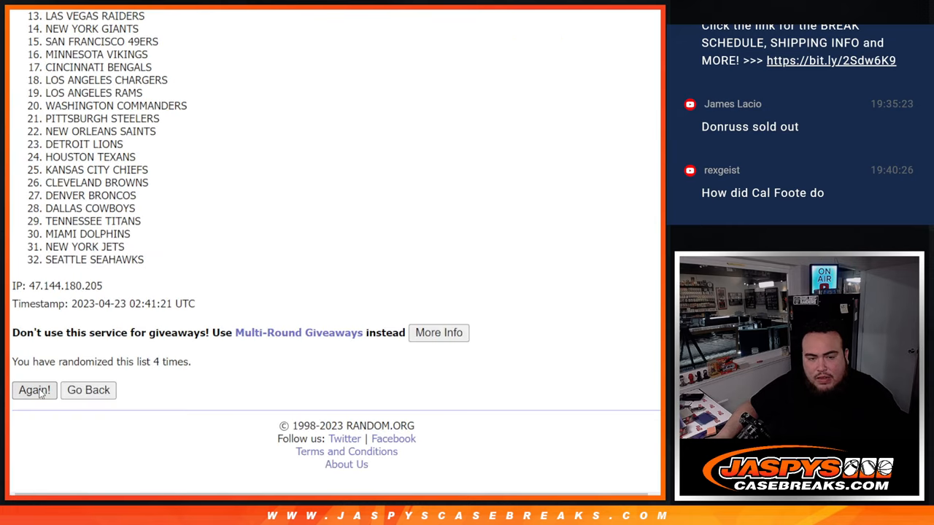
left_click(34, 389)
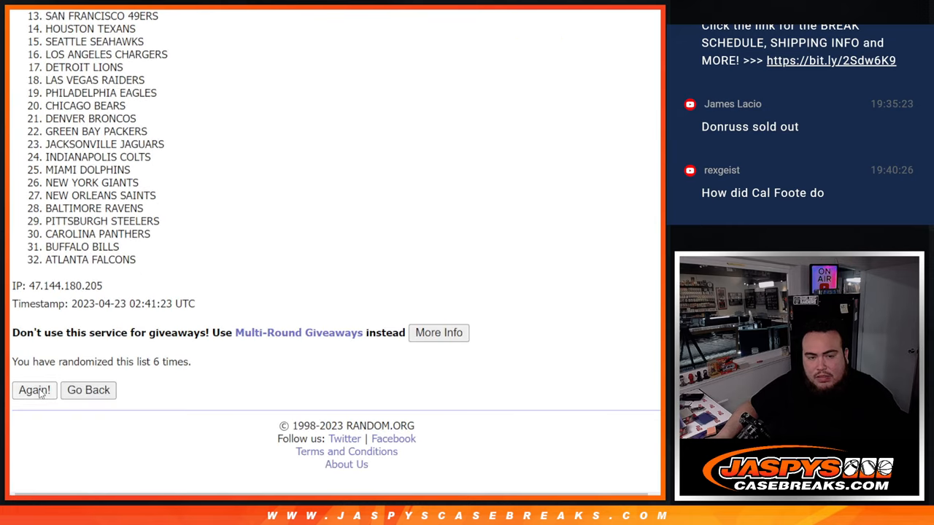
left_click(33, 389)
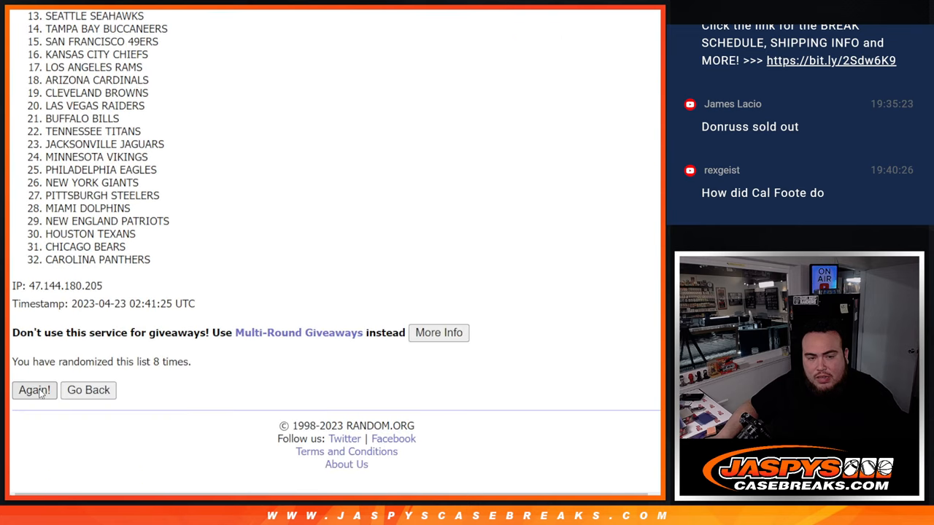
left_click(34, 390)
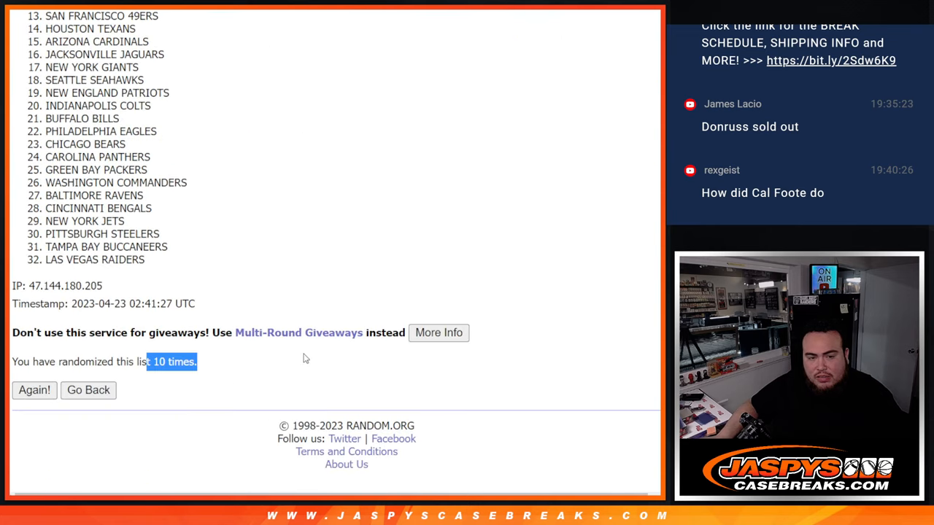
left_click(33, 390)
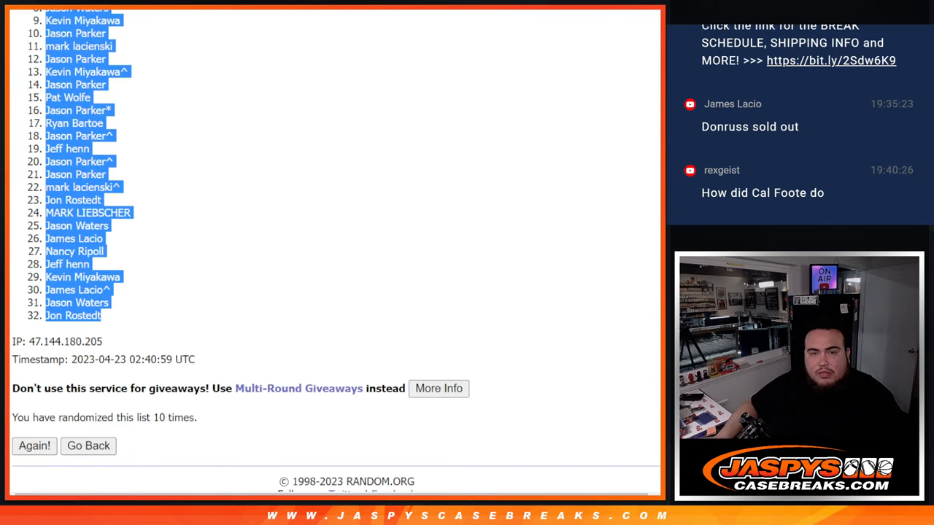
left_click(34, 446)
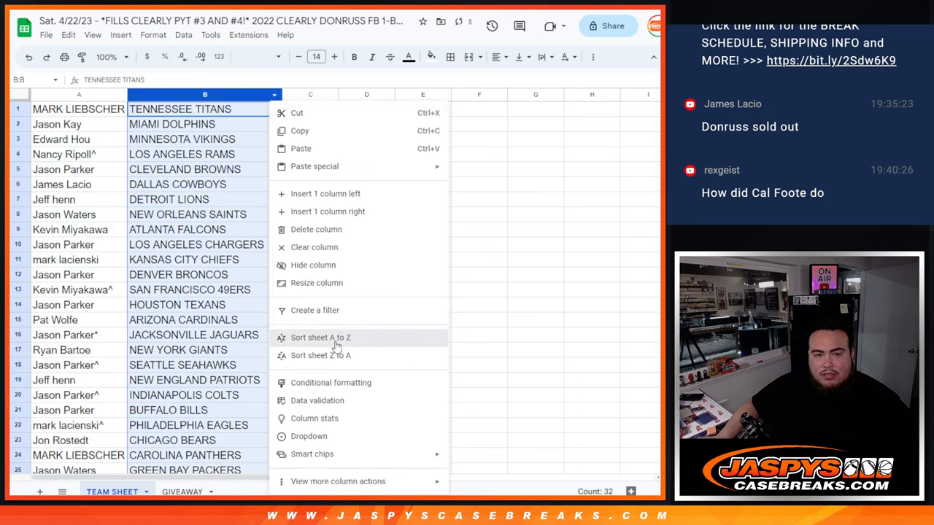
Sort the rows alphabetically by team and center-align the names and teams
left_click(321, 337)
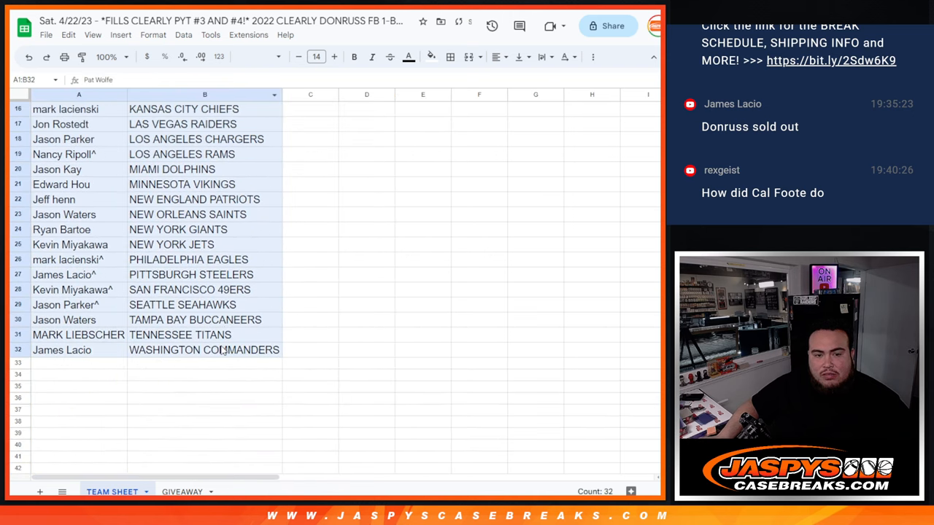
left_click(497, 57)
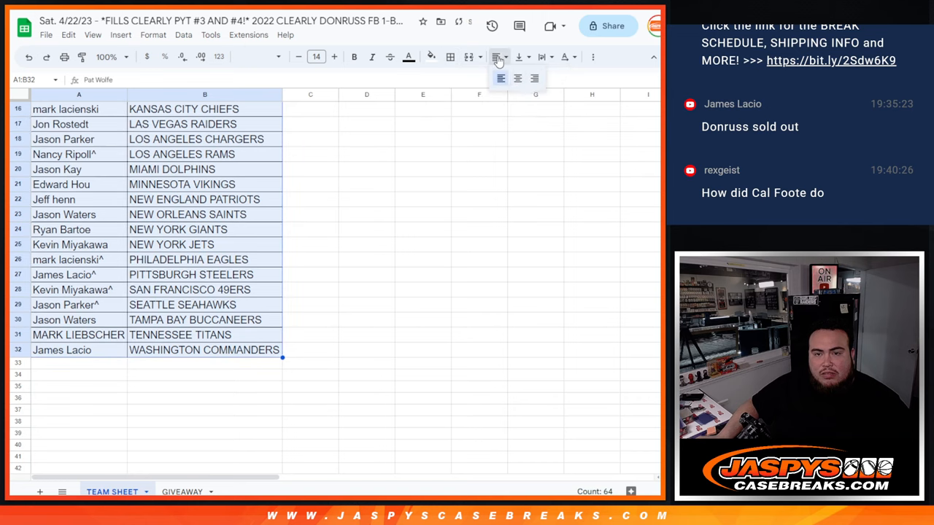
left_click(63, 56)
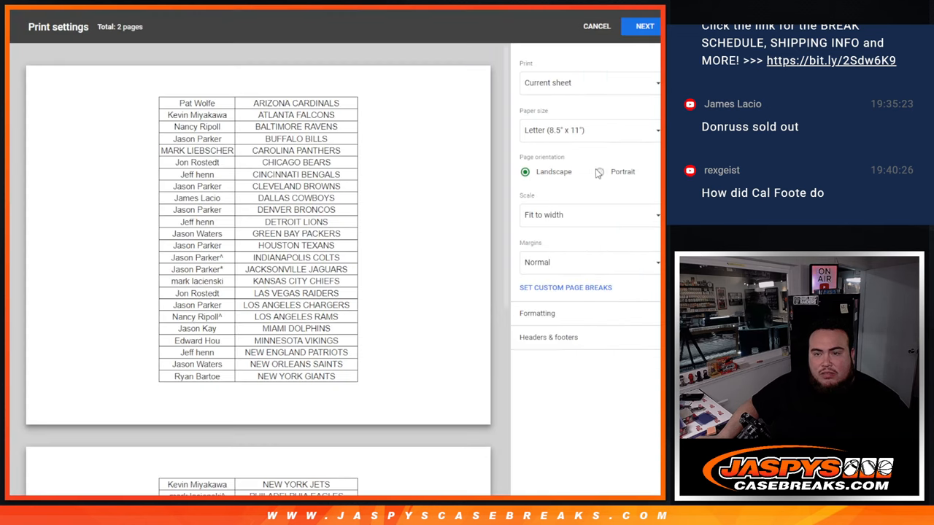
Set the print page orientation to Portrait
left_click(596, 171)
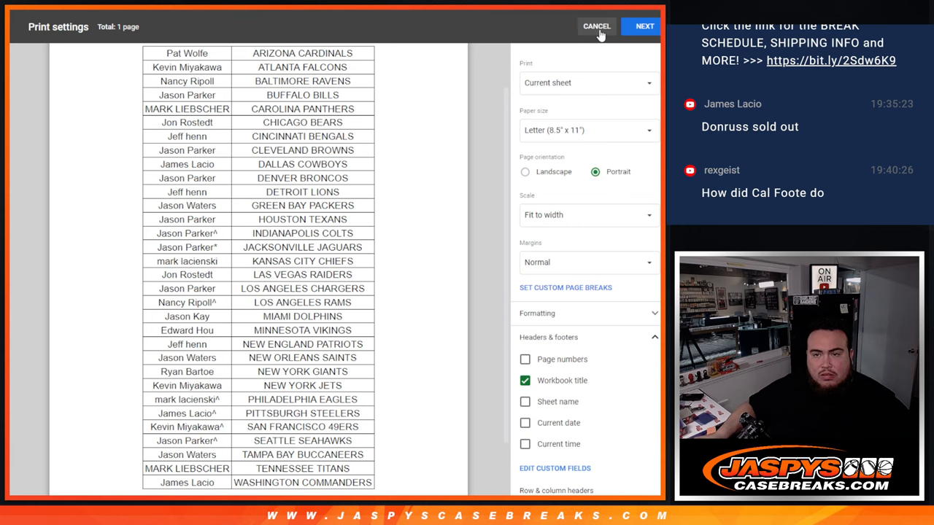
Print the one-page team list from the browser print dialog
left_click(644, 26)
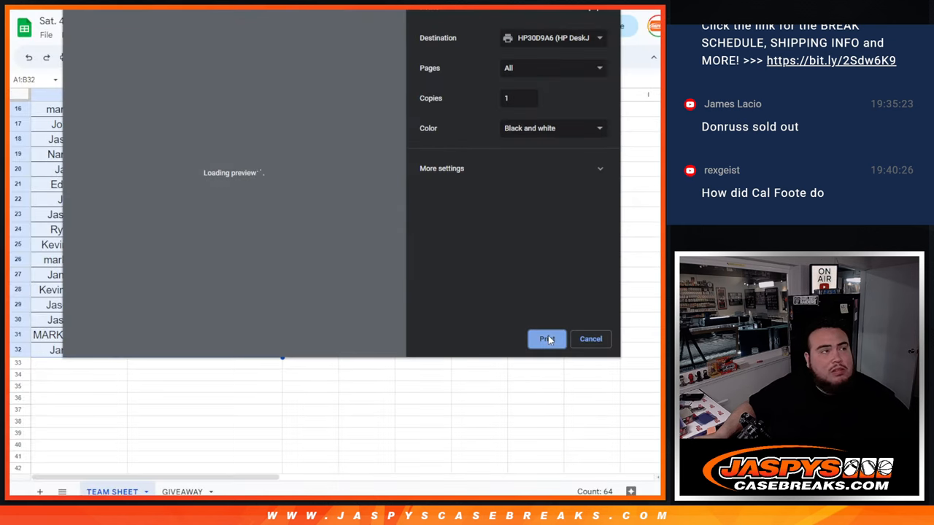
left_click(547, 339)
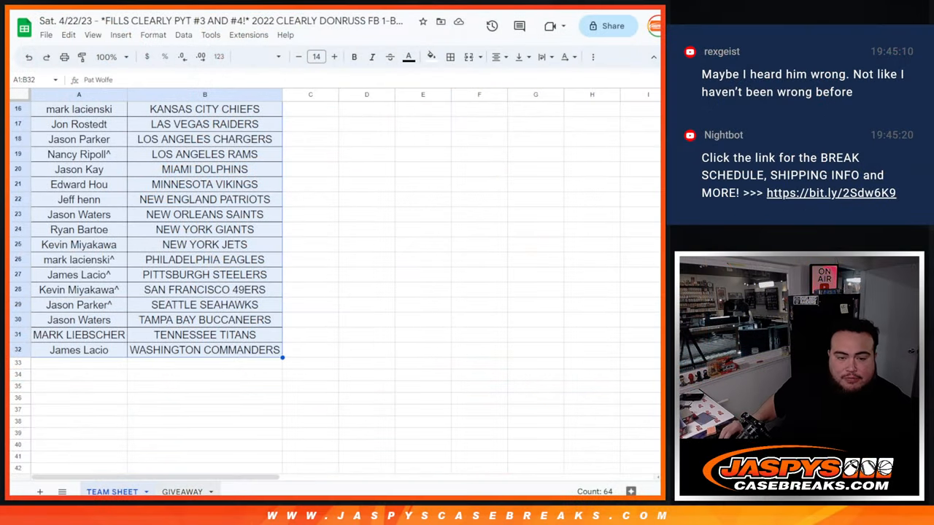
Return to RANDOM.ORG's List Randomizer and reshuffle the entrant names repeatedly
left_click(182, 491)
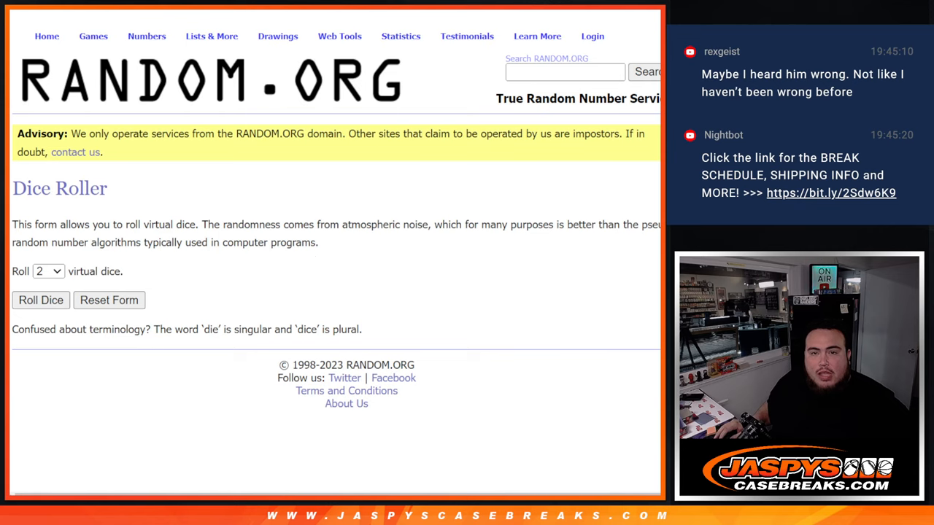
left_click(40, 300)
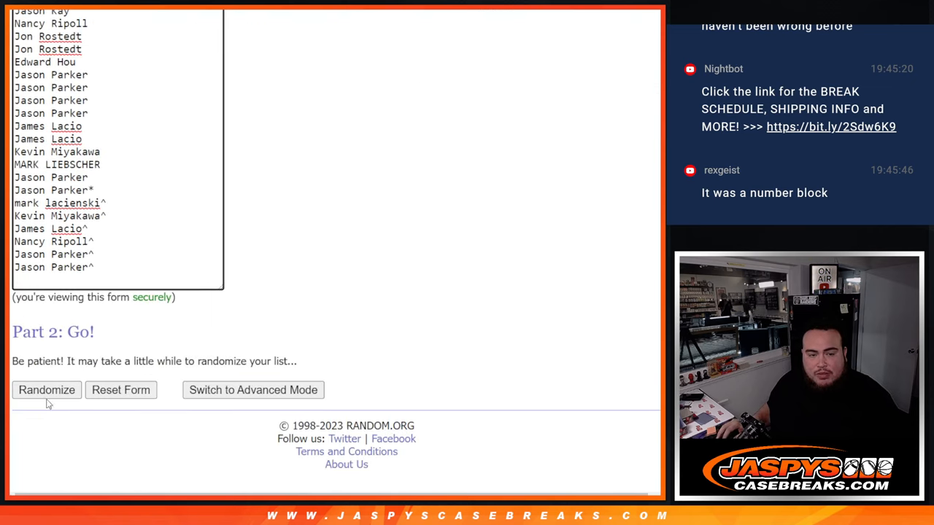
left_click(46, 389)
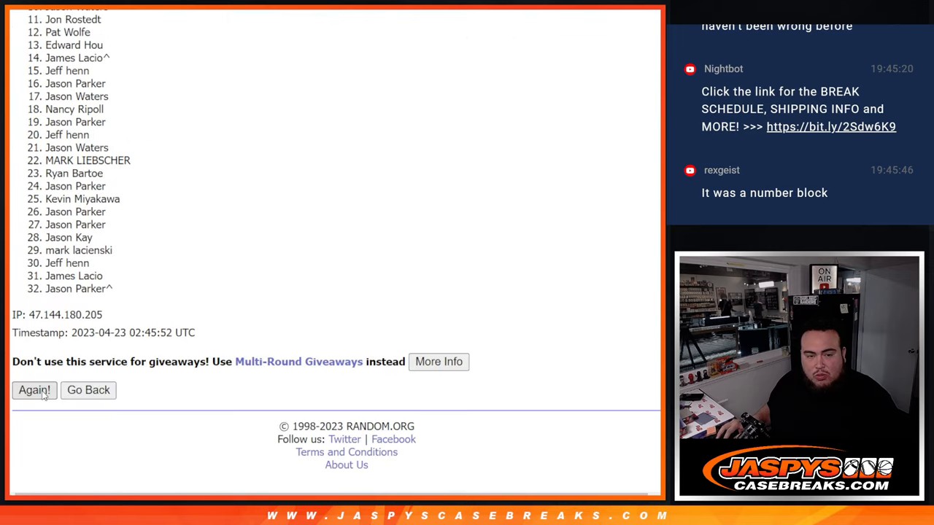
left_click(34, 389)
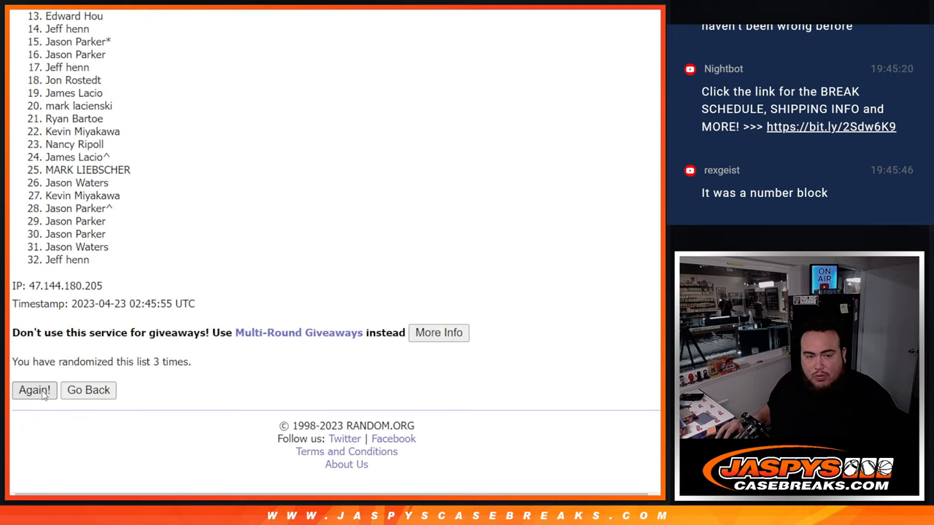
left_click(34, 390)
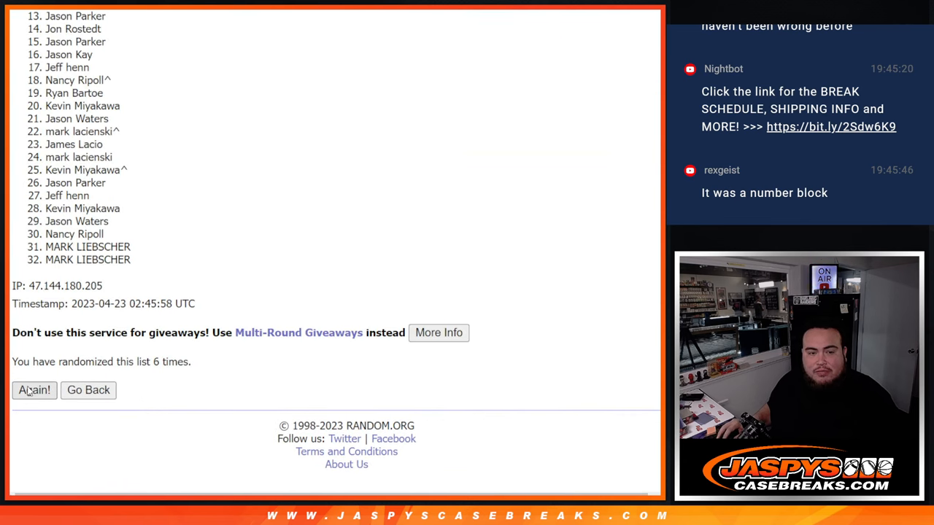
left_click(35, 389)
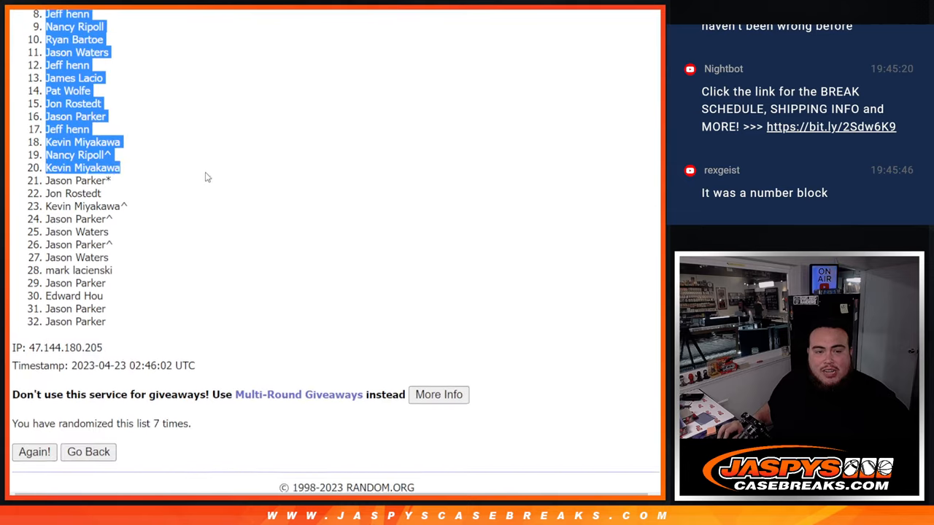
Scroll the Giveaway tab to review the shuffled names paired with teams
scroll("down", 3)
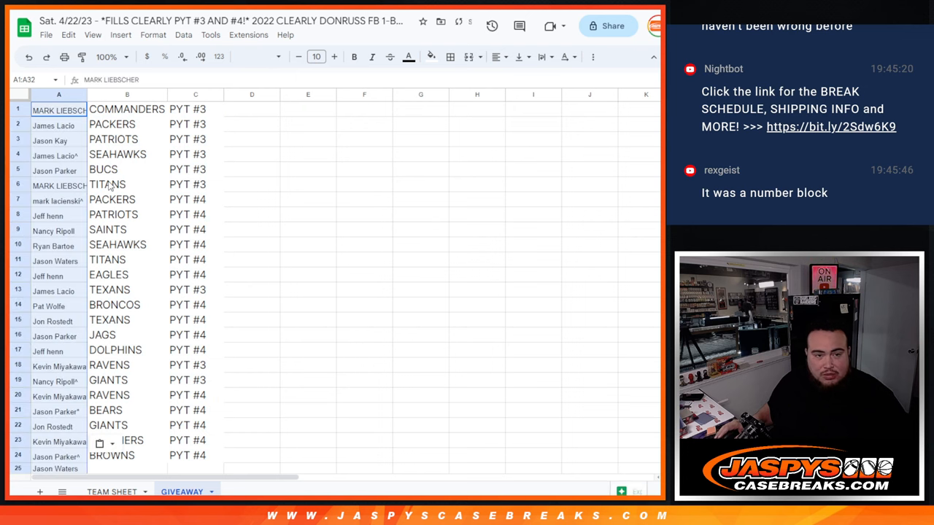
scroll("down", 3)
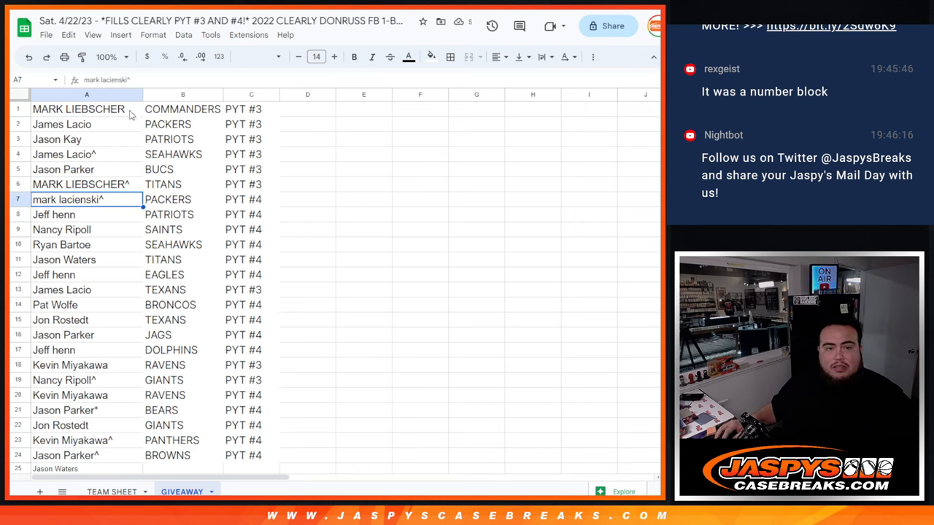
Append a caret to the first giveaway names in the PYT #3 group
left_click(78, 109)
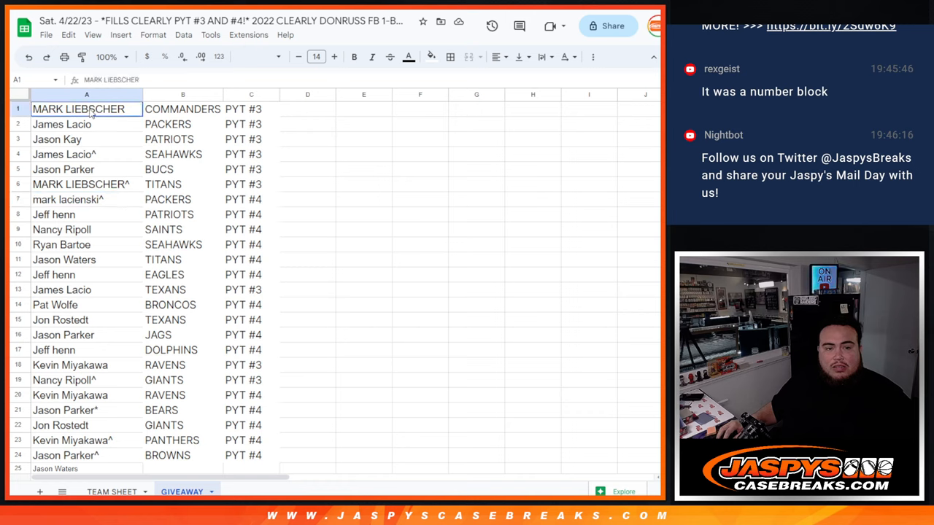
left_click_drag(86, 109, 86, 184)
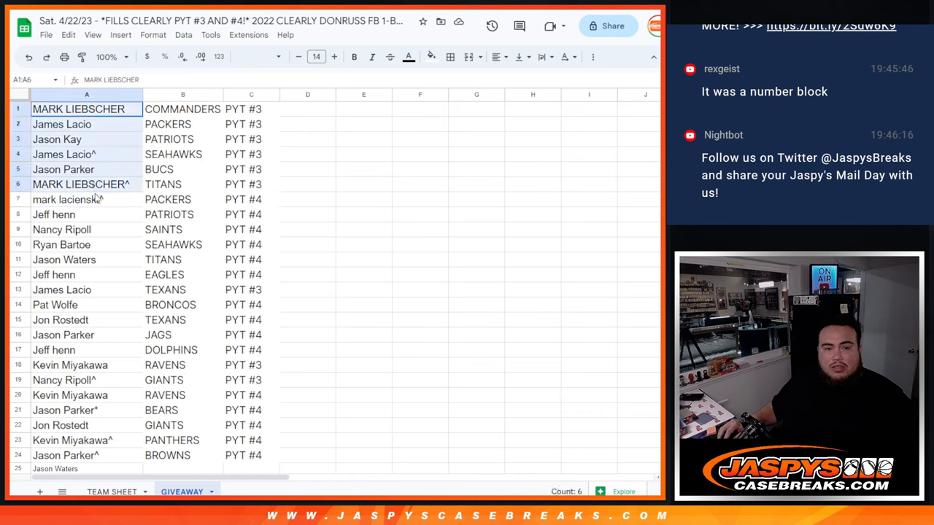
left_click(78, 109)
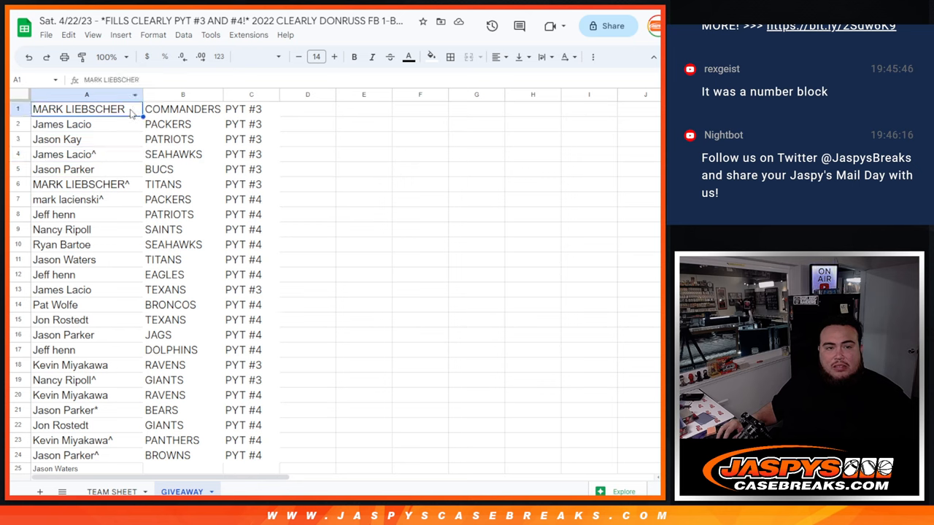
double_click(78, 109)
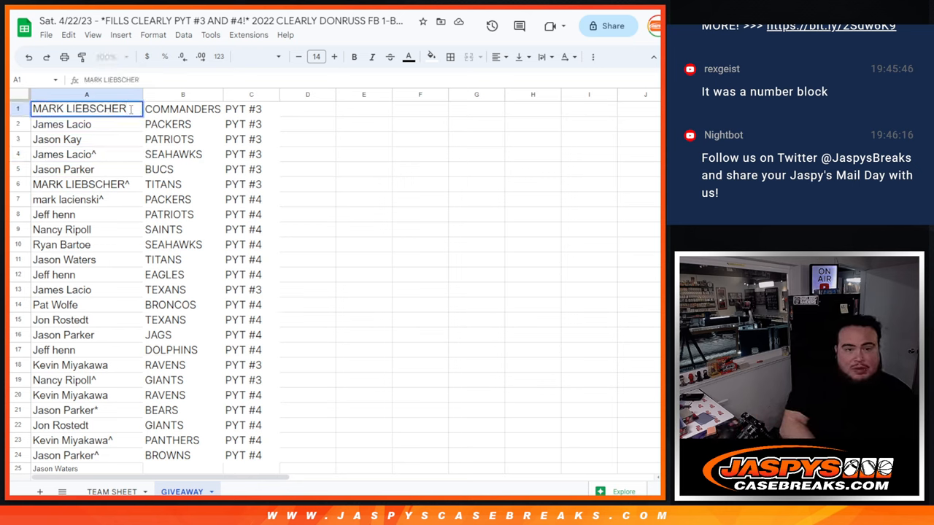
left_click(86, 124)
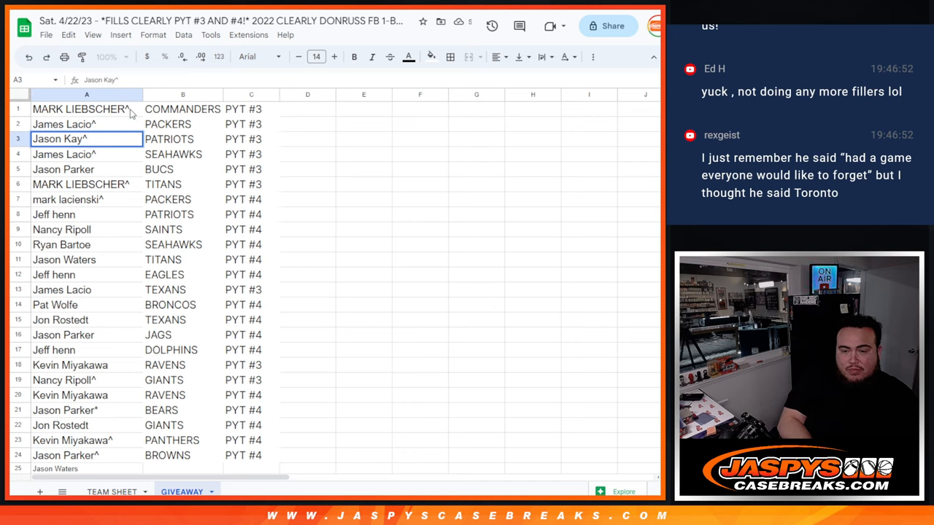
left_click(64, 154)
type("^")
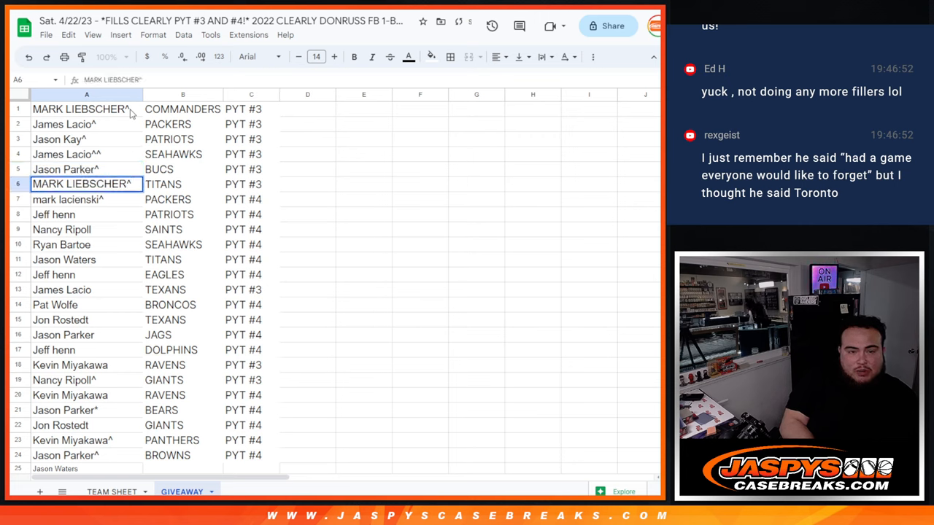
left_click(87, 199)
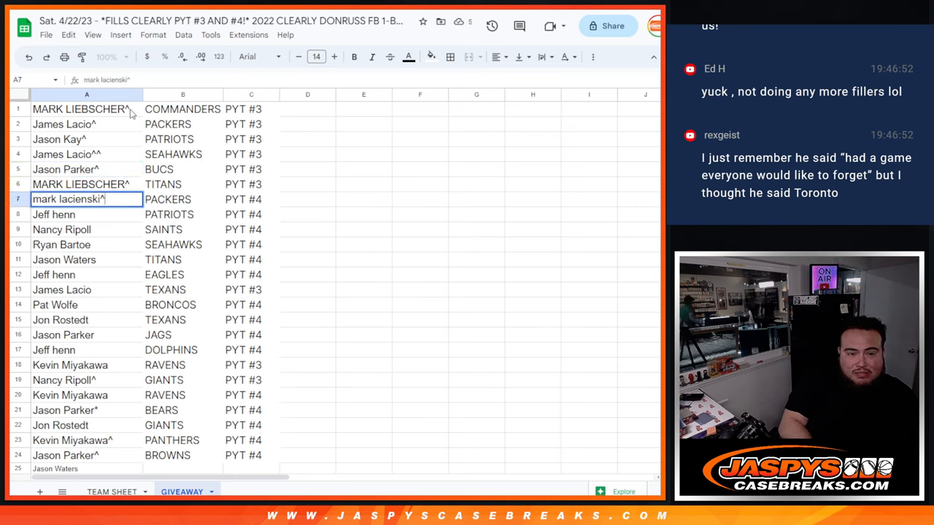
type("^")
left_click(86, 215)
type("^")
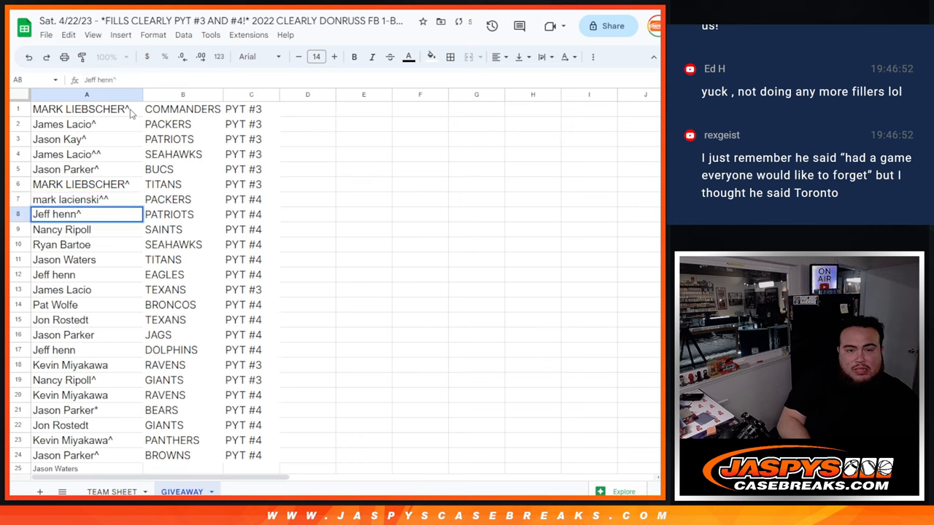
left_click(87, 229)
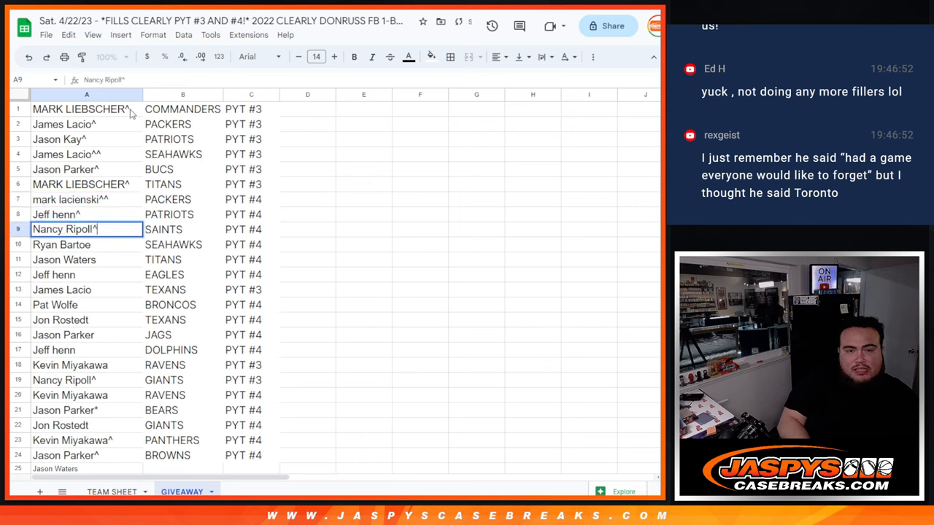
left_click(65, 245)
type("^")
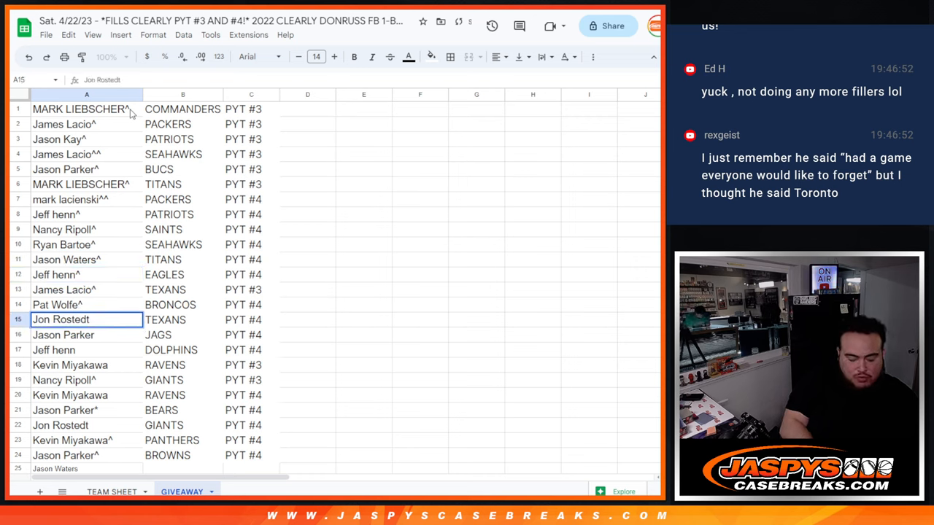
left_click(87, 335)
type("^")
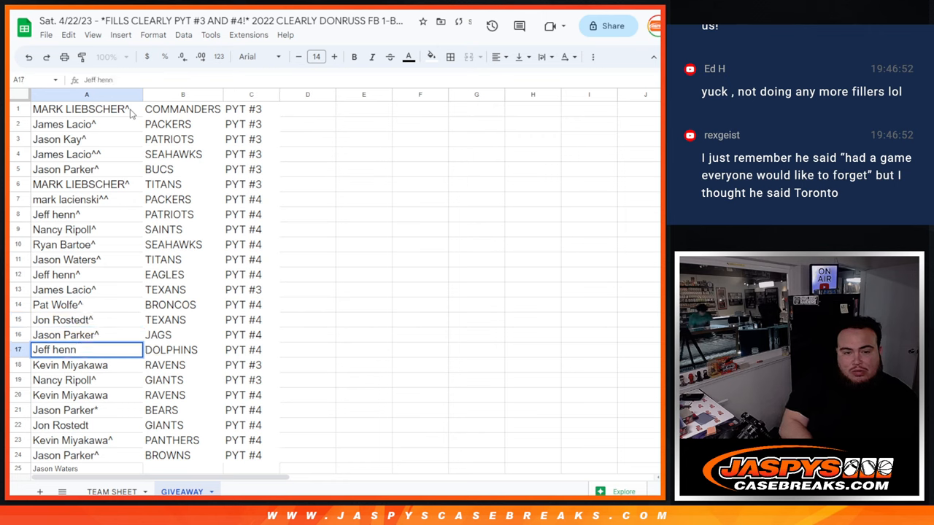
left_click(87, 365)
type("^")
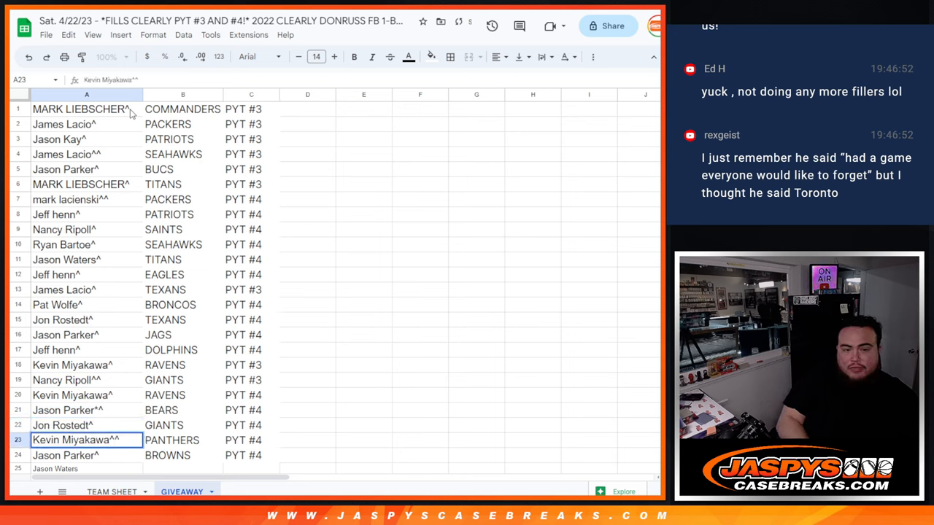
left_click(86, 455)
type("^")
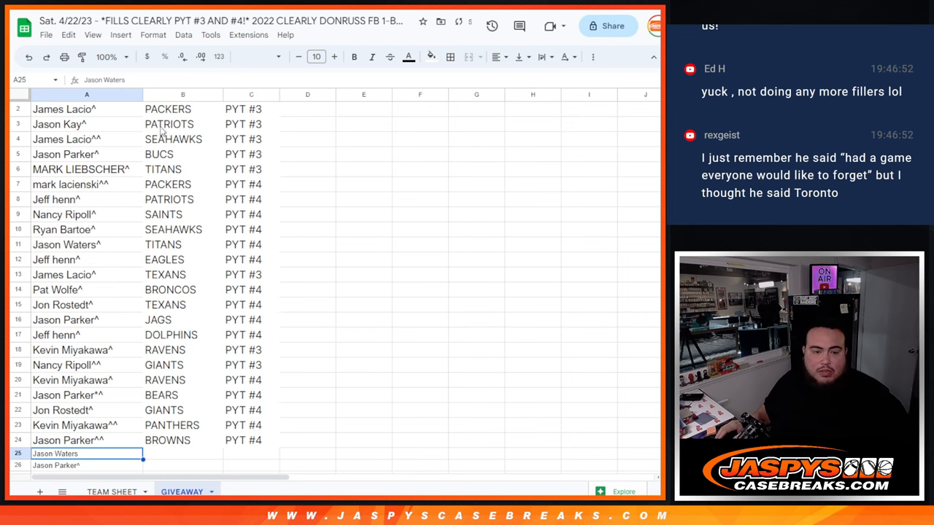
scroll("down", 3)
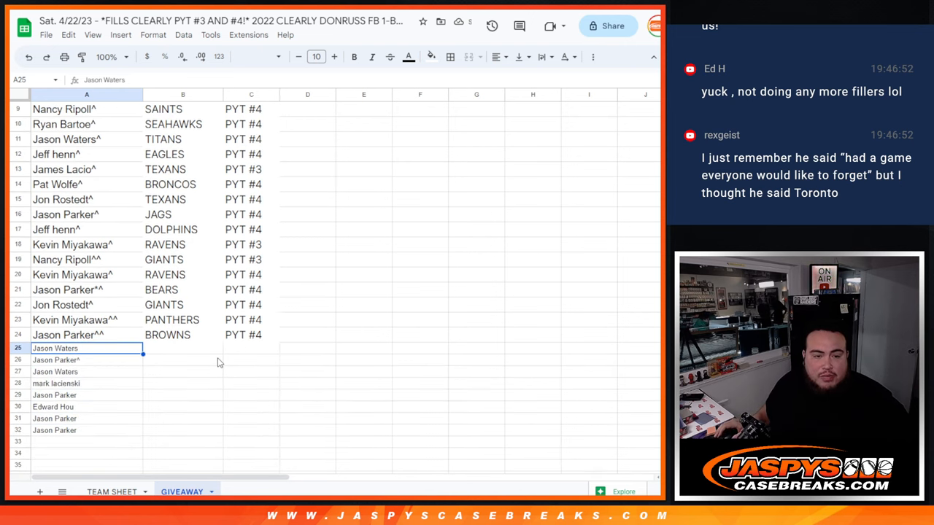